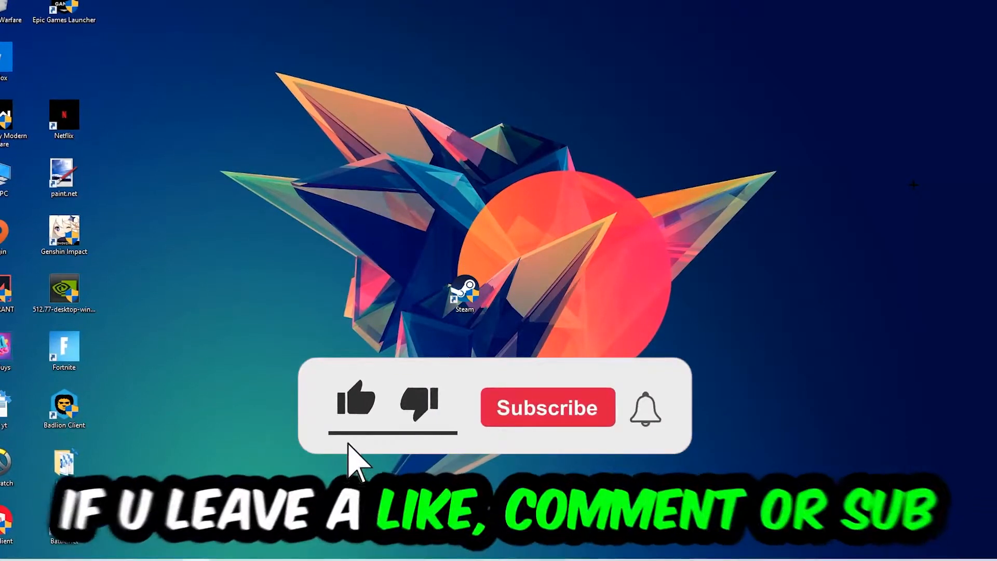
- Bring up the Run dialog with Win+R to launch a program by name
{"action": "left_click", "coordinate": [548, 407]}
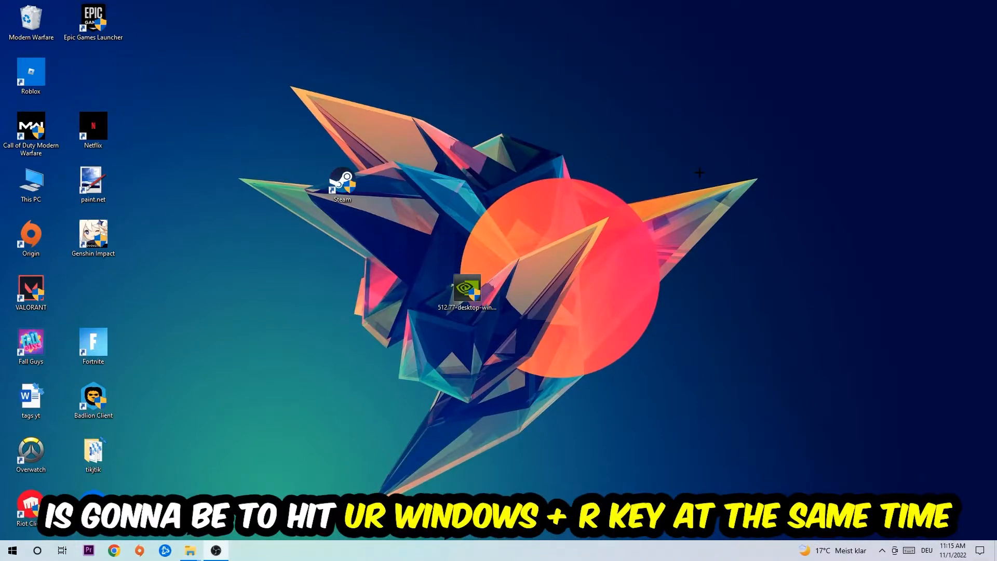
{"action": "key", "text": "Win+r"}
{"action": "type", "text": "cmd"}
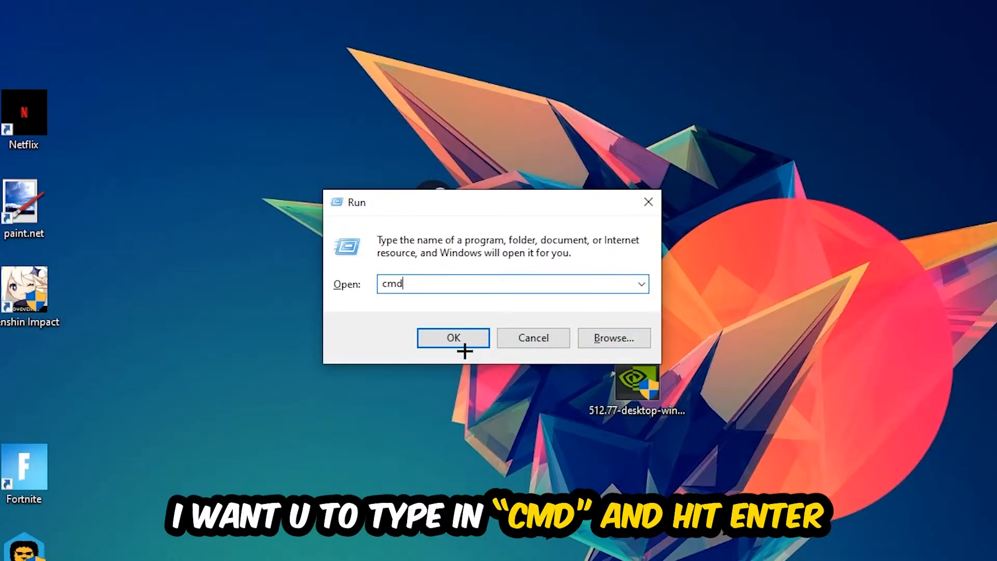
- Launch Command Prompt and run ipconfig /flushdns to clear the DNS cache
{"action": "left_click", "coordinate": [453, 338]}
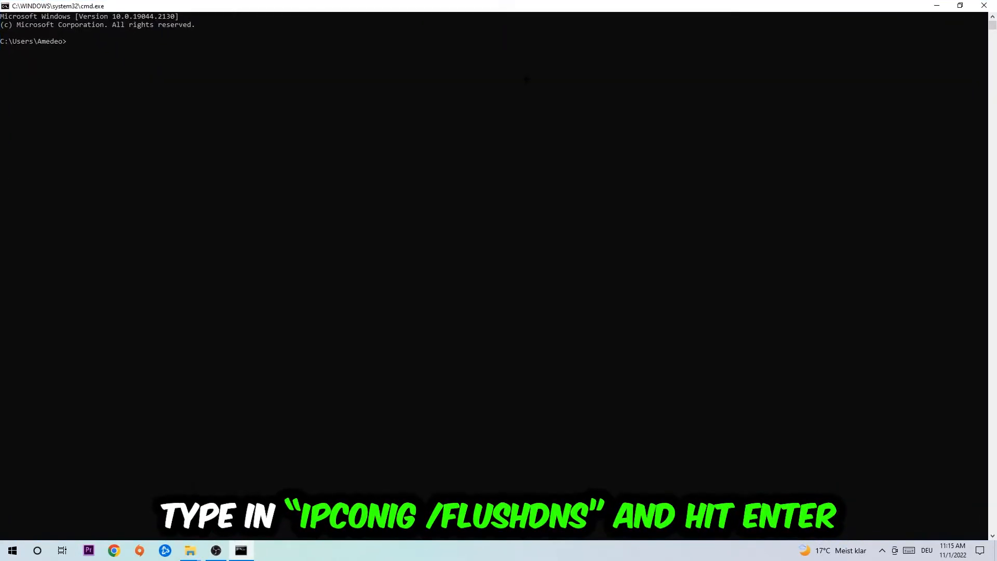
{"action": "mouse_move", "coordinate": [500, 123]}
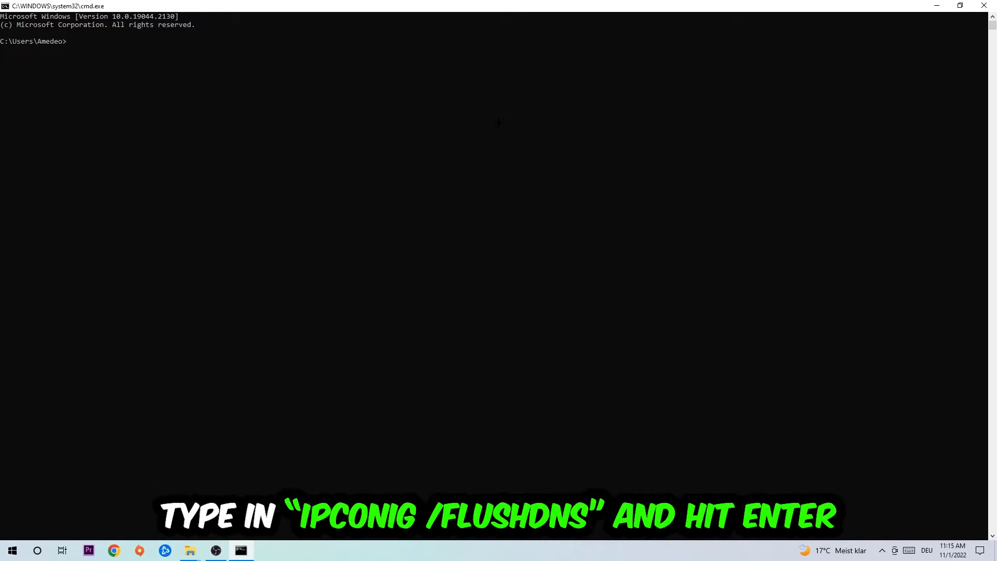
{"action": "type", "text": "ipcon"}
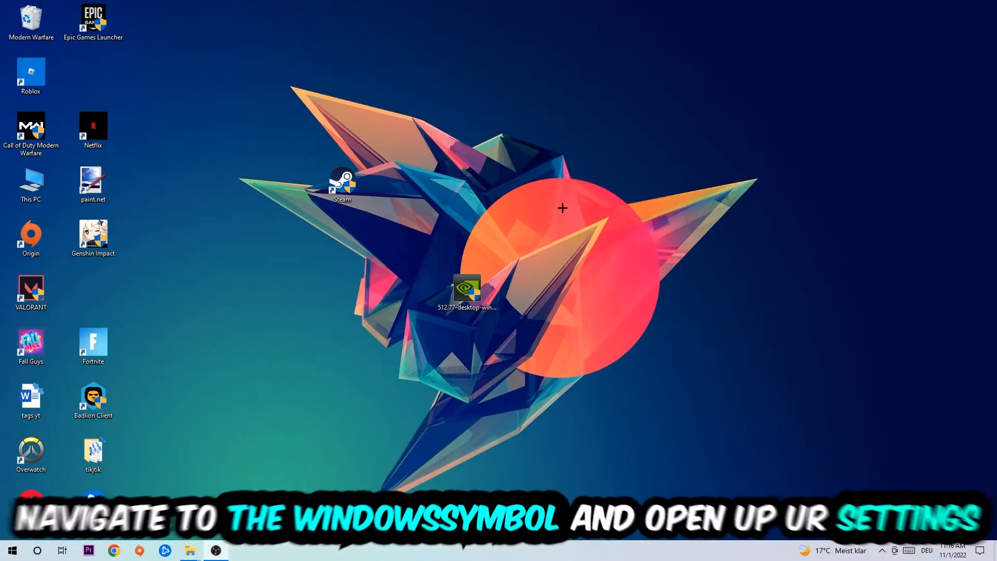
- Reach Windows Settings from the Start menu for the Network & Internet status
{"action": "left_click", "coordinate": [11, 546]}
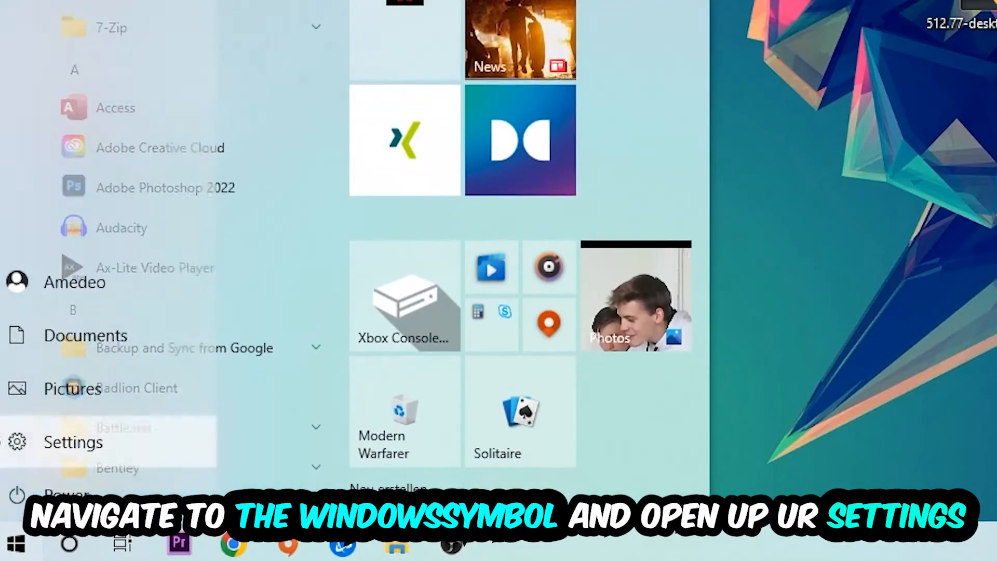
{"action": "left_click", "coordinate": [73, 443]}
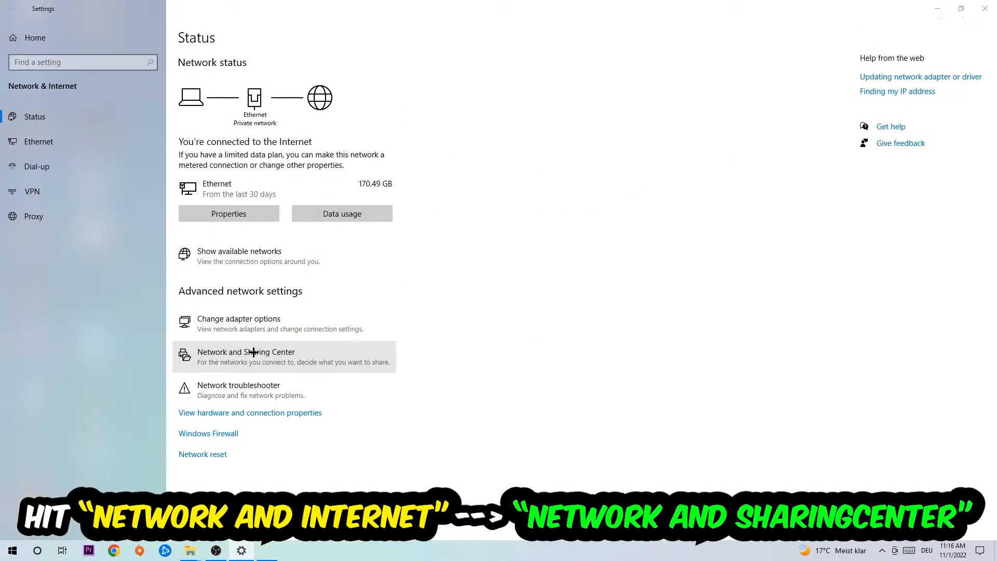
- Show the Network and Sharing Center overview of the active private Ethernet network
{"action": "left_click", "coordinate": [245, 356]}
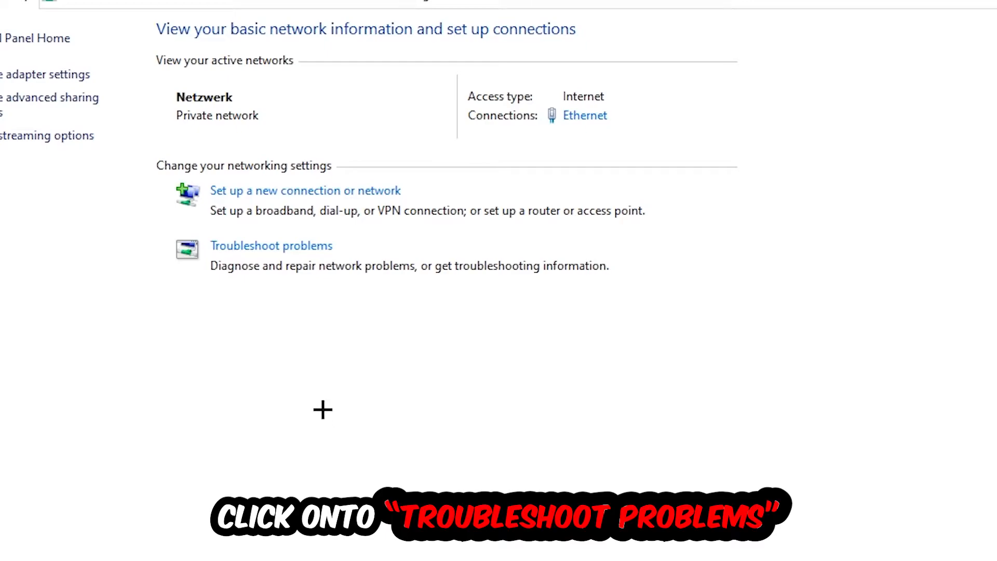
{"action": "mouse_move", "coordinate": [271, 306]}
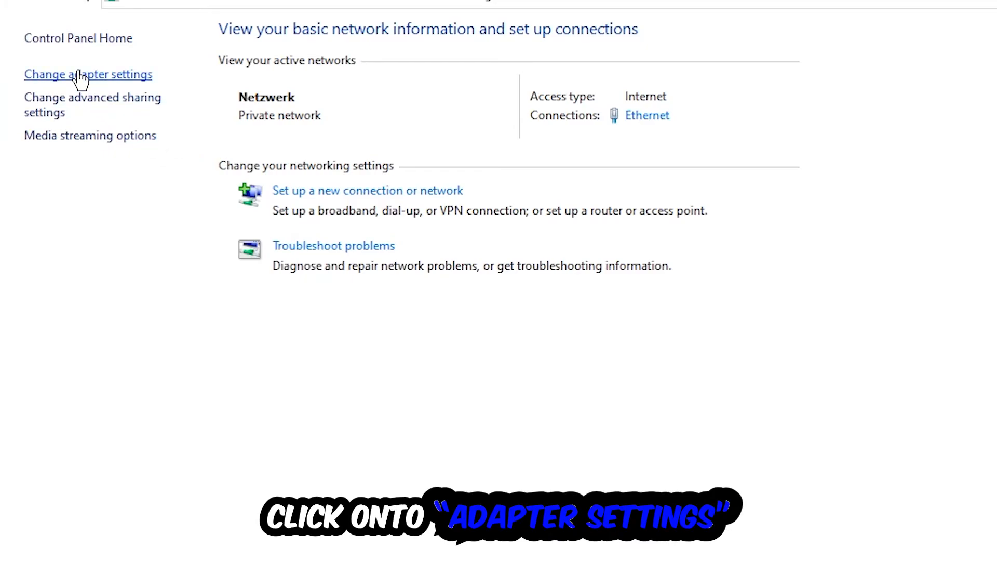
- Disable the Ethernet adapter in Network Connections, then enable it again
{"action": "left_click", "coordinate": [88, 75]}
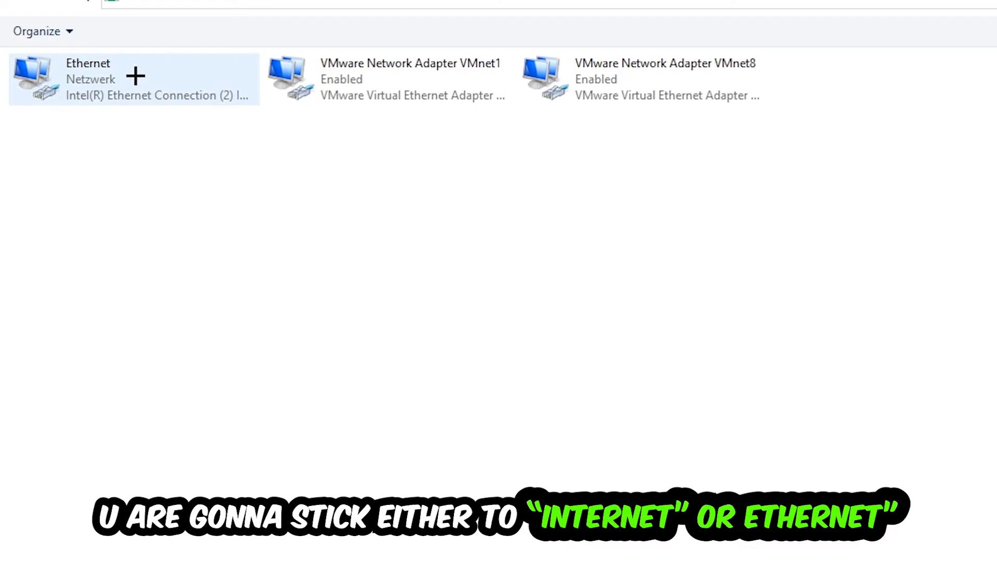
{"action": "mouse_move", "coordinate": [131, 76]}
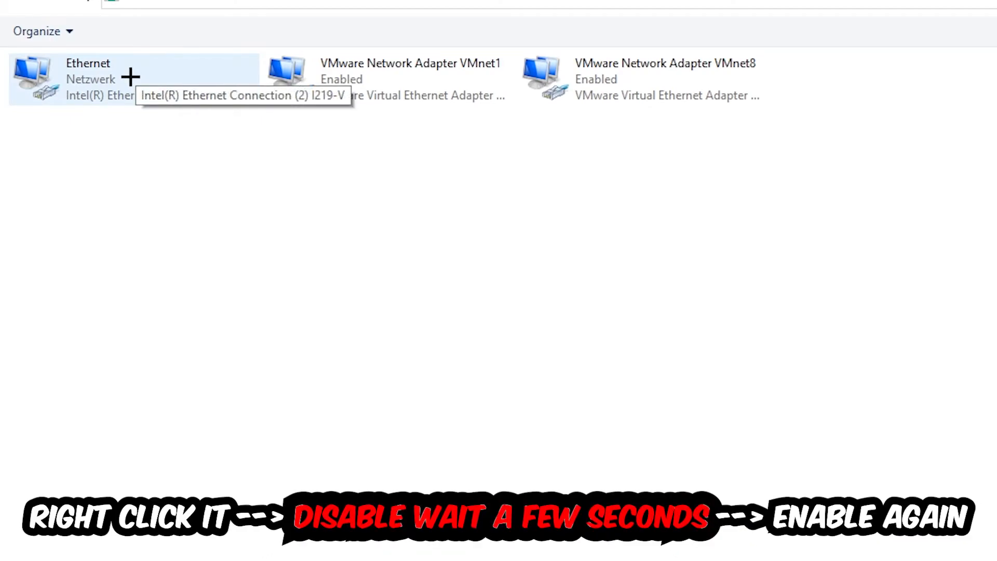
{"action": "left_click", "coordinate": [95, 79]}
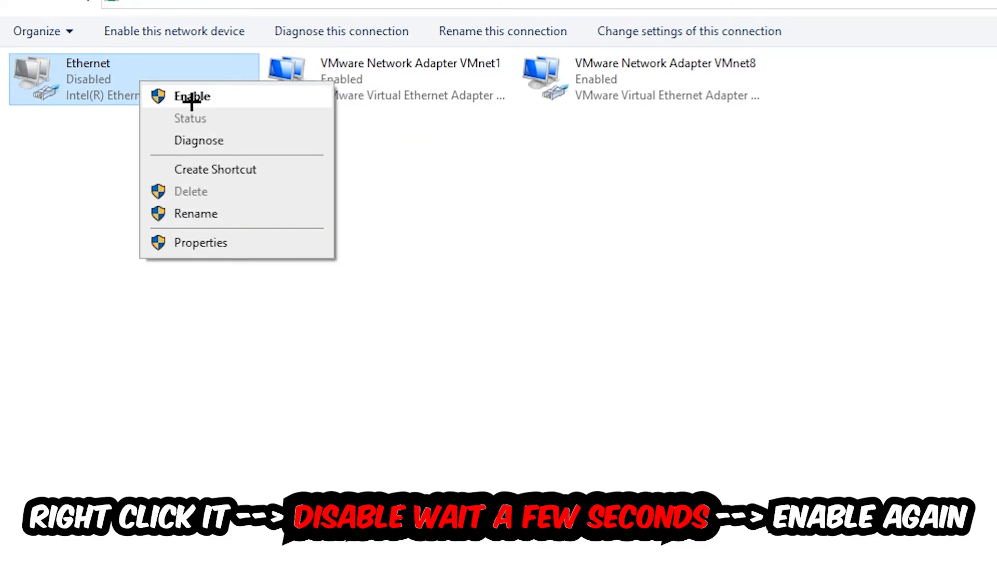
{"action": "left_click", "coordinate": [192, 96]}
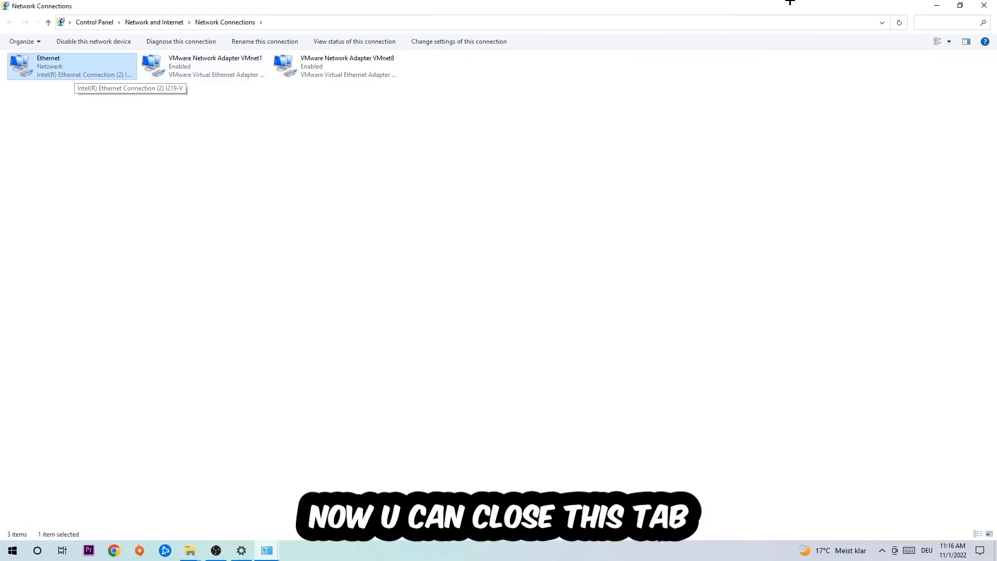